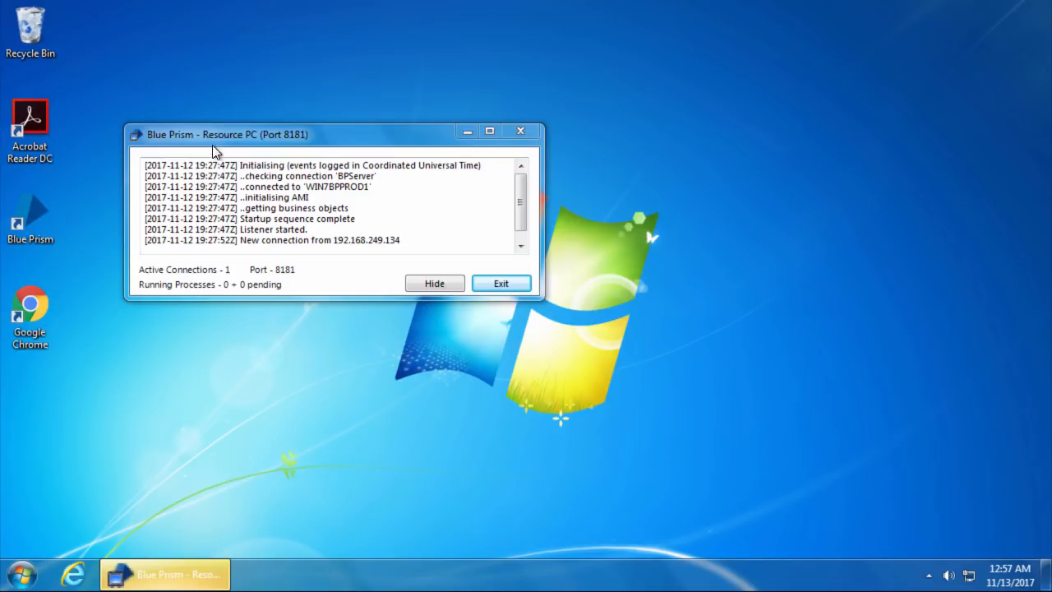
Open the Windows Start menu while the resource PC keeps listening on port 8181.
click(20, 574)
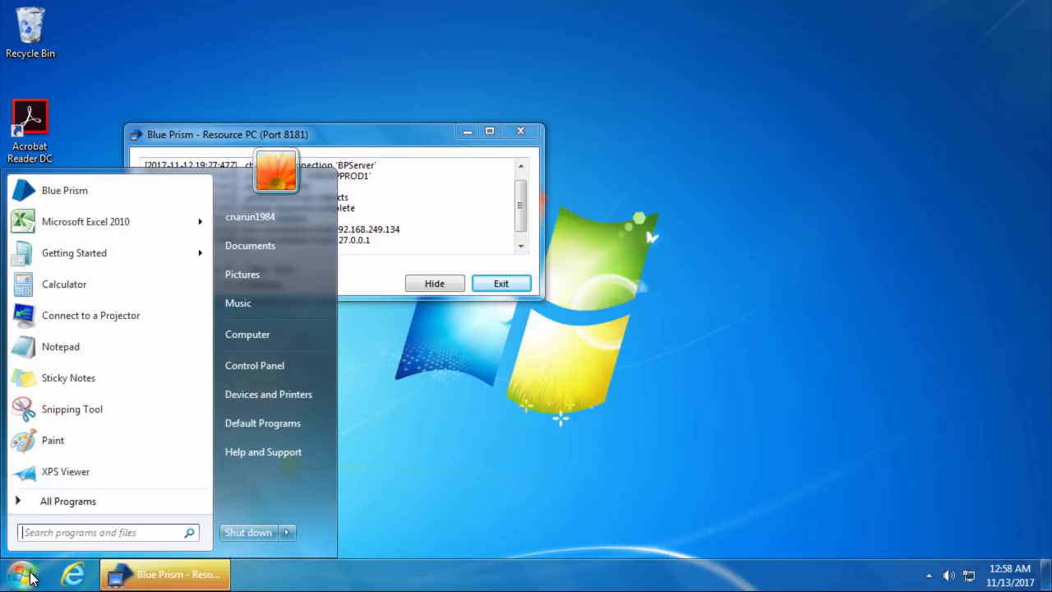